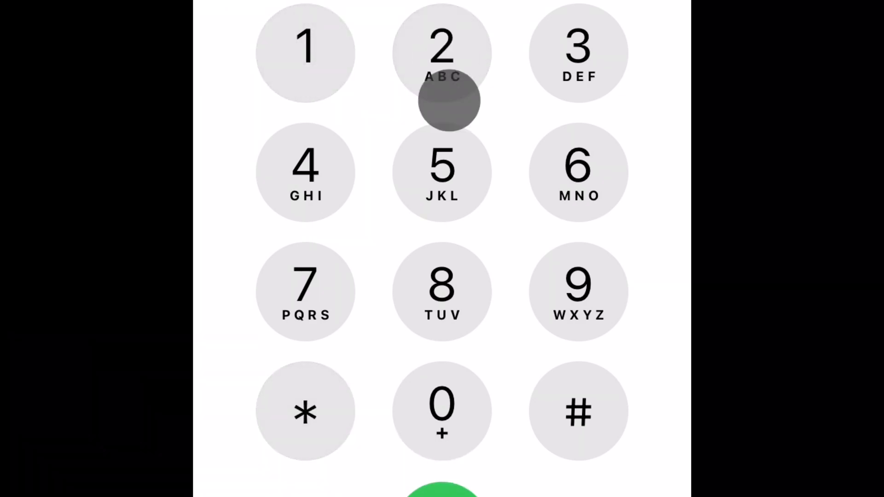
- Dial the Capitec banking USSD code and place the call to reach its menu
click(443, 53)
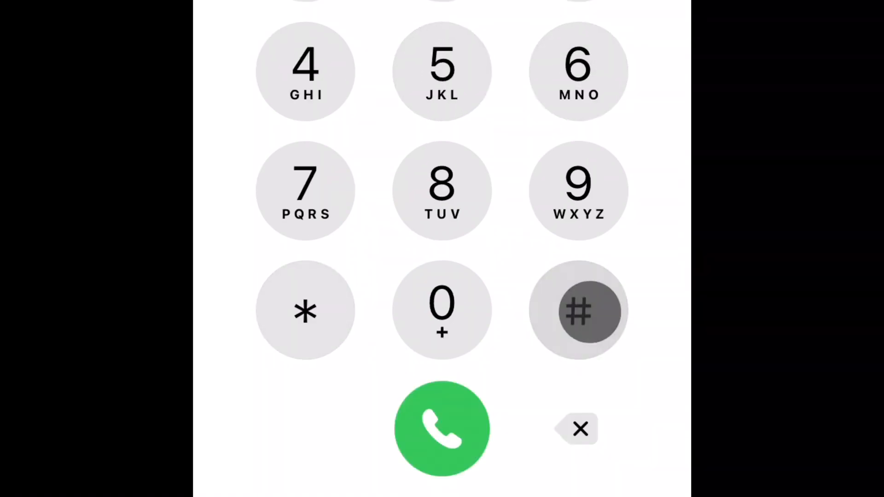
click(441, 429)
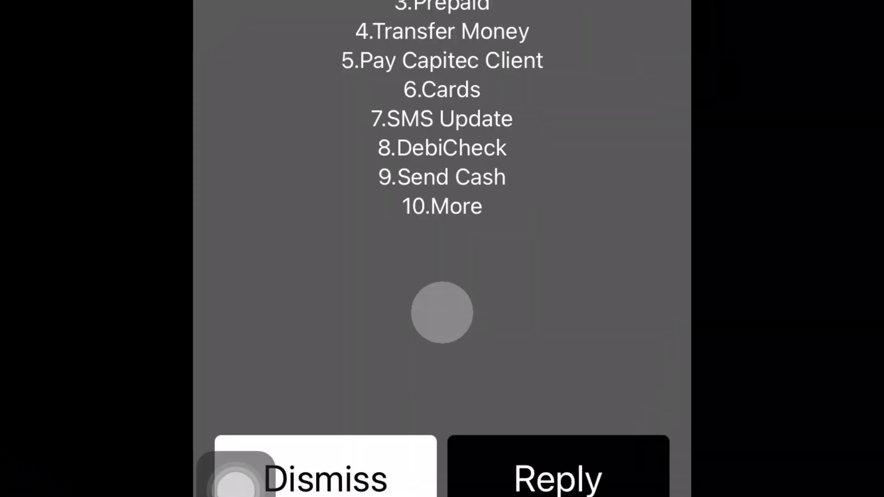
- Reply 4 for Transfer Money on the Capitec main menu
click(557, 476)
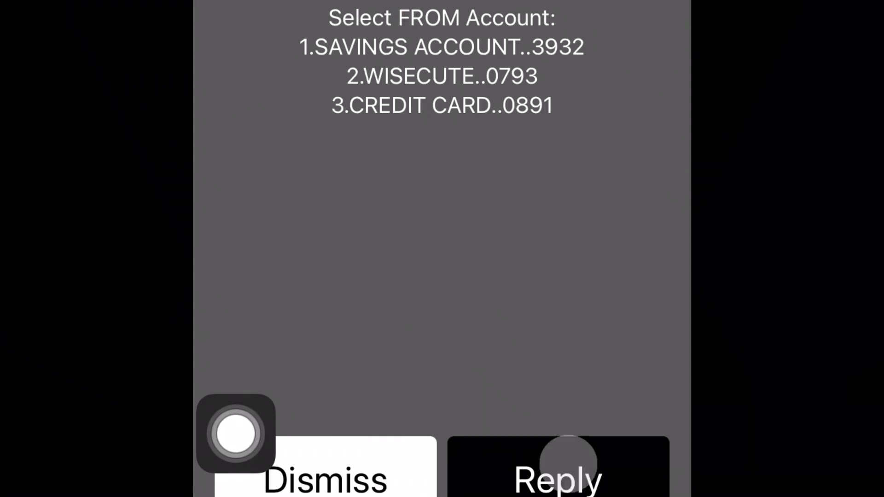
- Reply 1 to choose SAVINGS ACCOUNT..3932 as the FROM account
click(558, 479)
text(1)
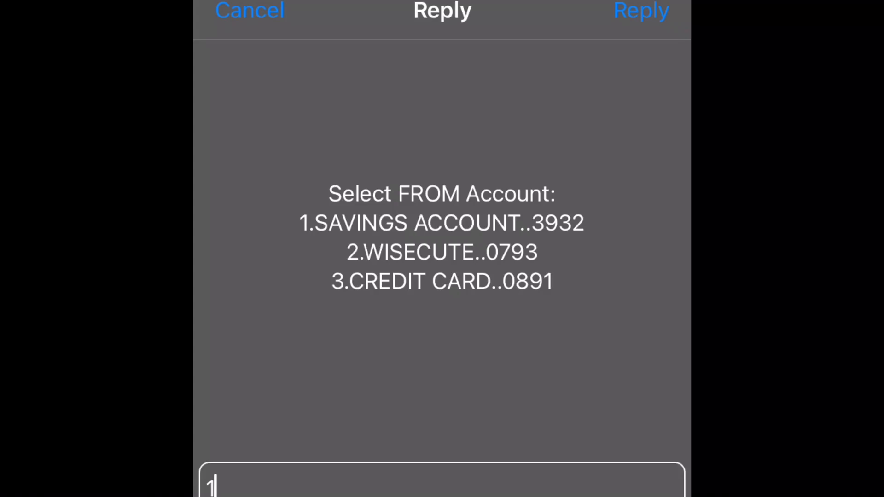
click(641, 11)
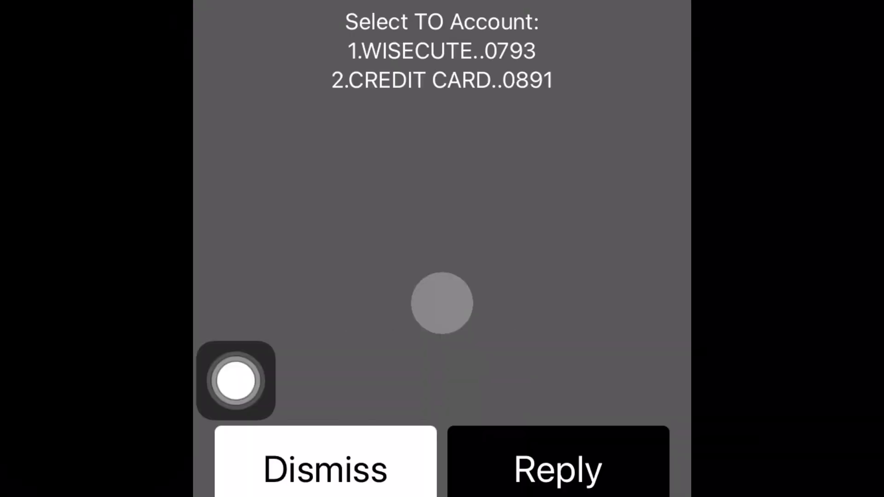
click(558, 469)
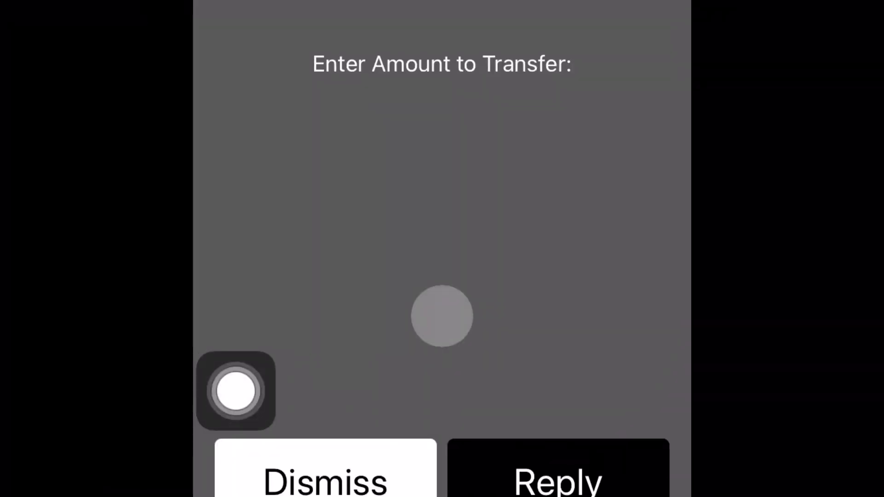
- Reply 5 as the transfer amount (R5.00), then start the Mobile Banking PIN confirmation reply
click(557, 482)
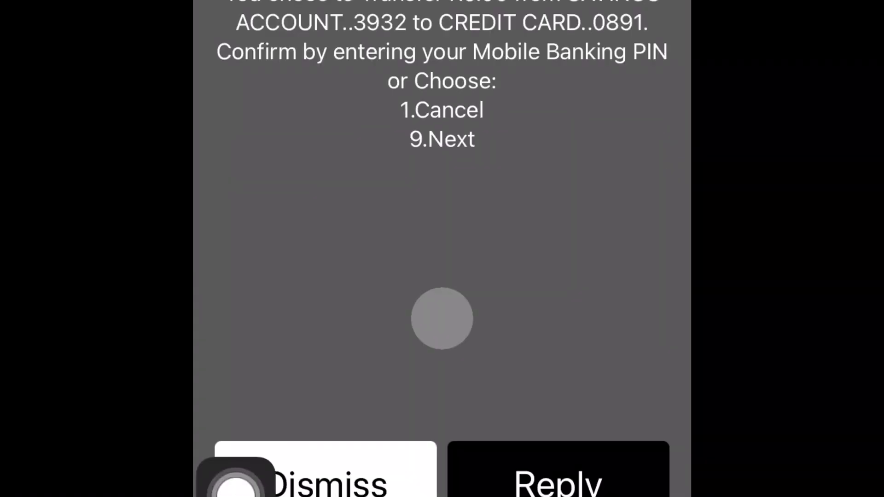
click(557, 468)
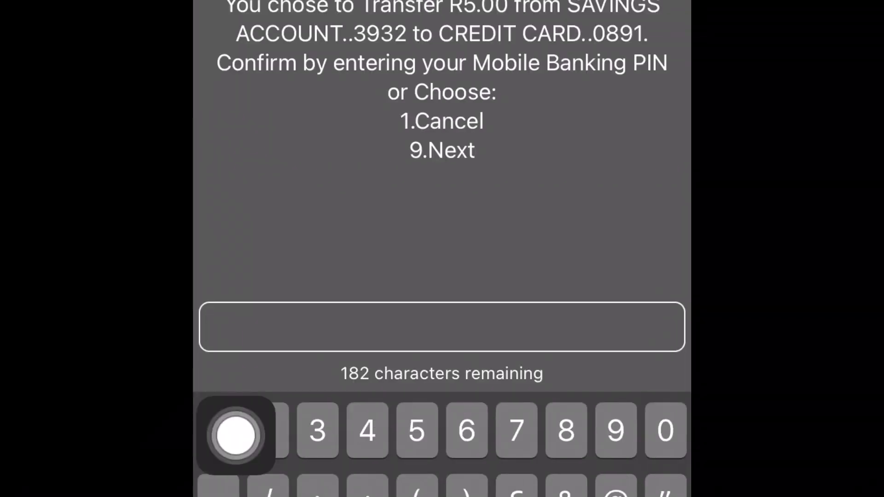